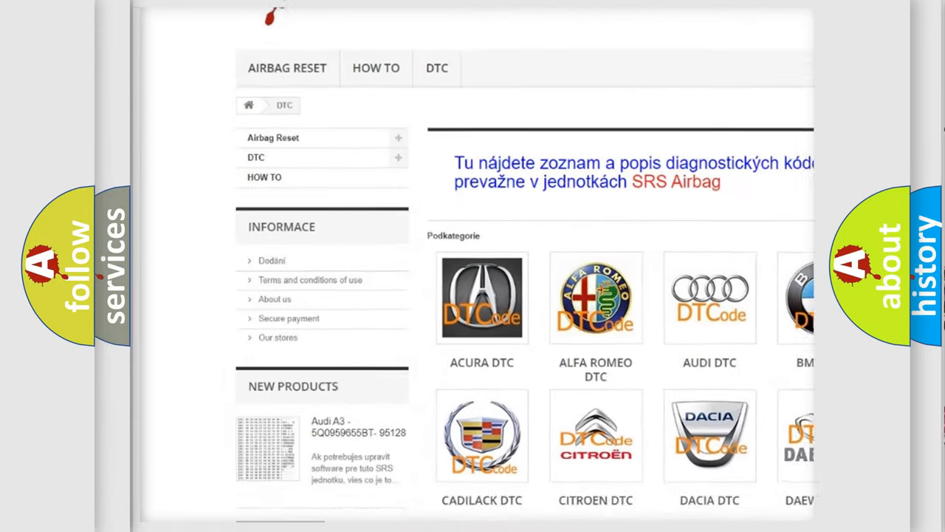
pyautogui.scroll(-3)
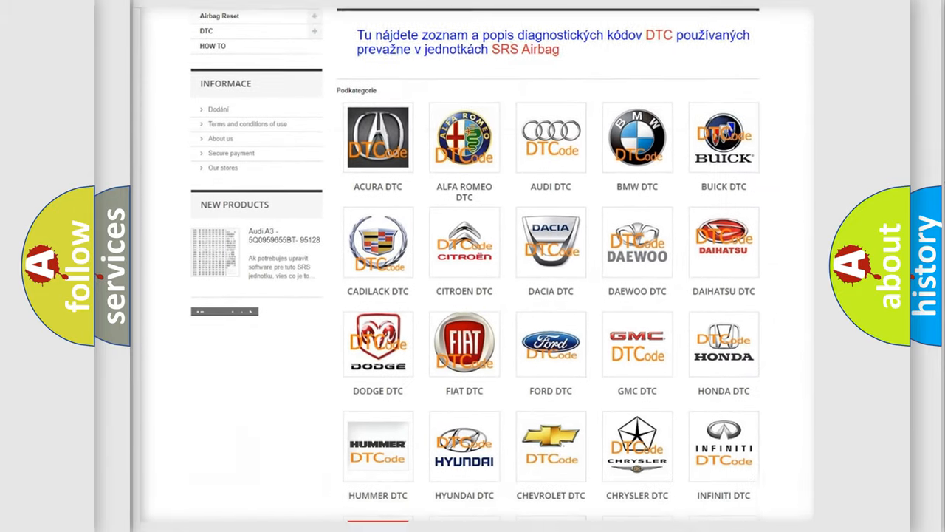
pyautogui.scroll(-3)
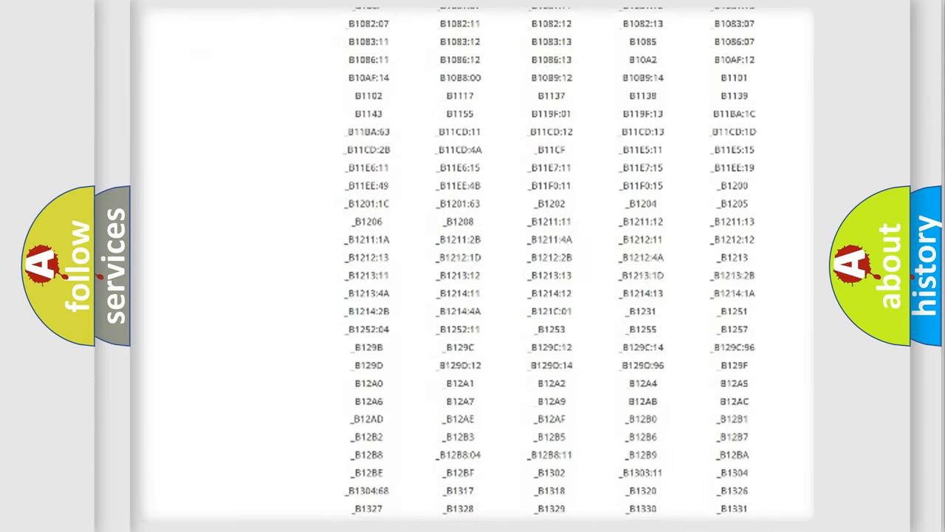
pyautogui.scroll(-3)
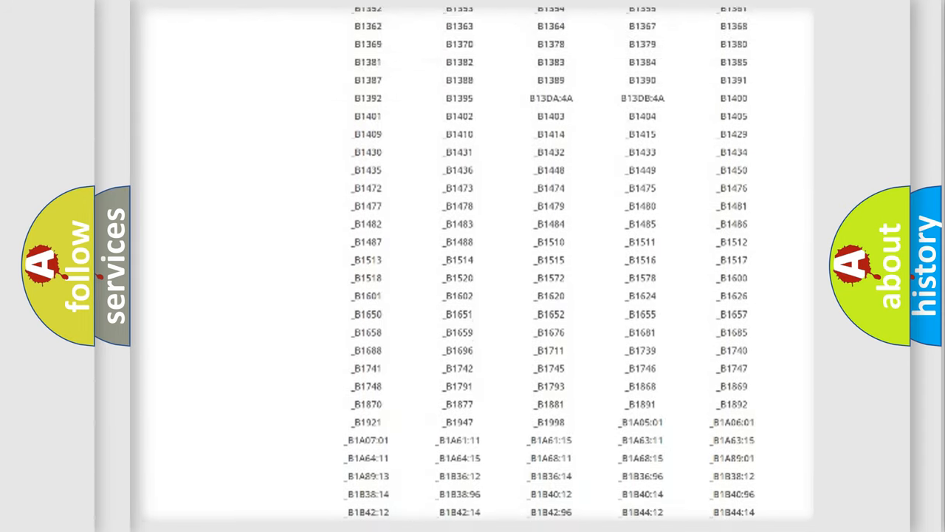